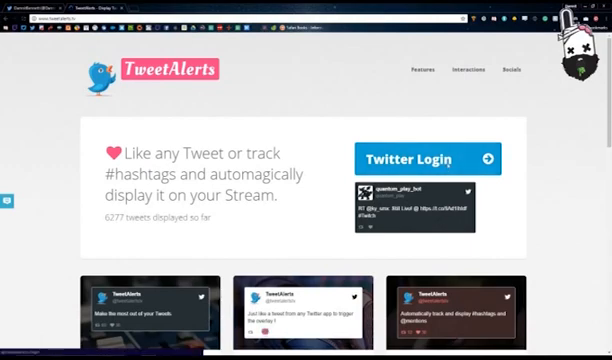
Step: Sign in to TweetAlerts with a Twitter account via Twitter Login
left_click(424, 160)
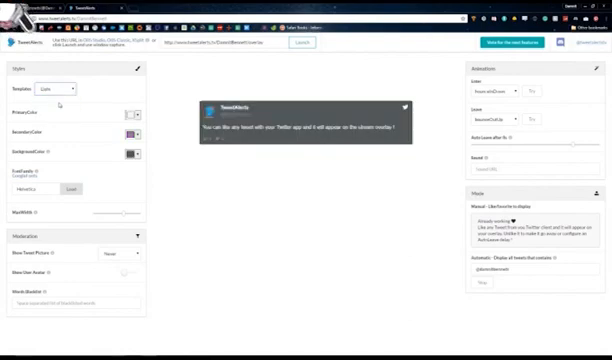
Step: Choose the Light theme for the tweet overlay in the Styles Theme list
left_click(76, 88)
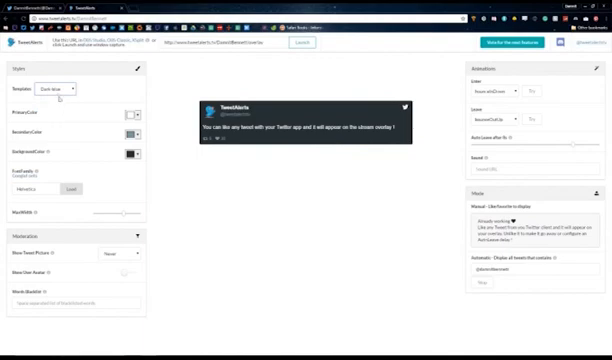
left_click(56, 88)
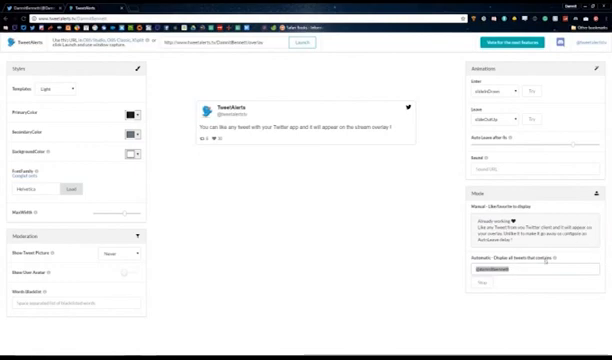
mouse_move(552, 260)
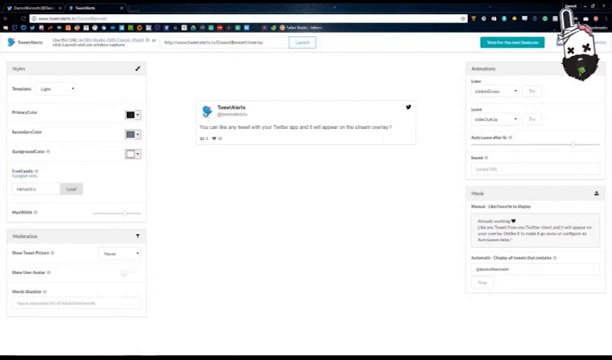
mouse_move(206, 244)
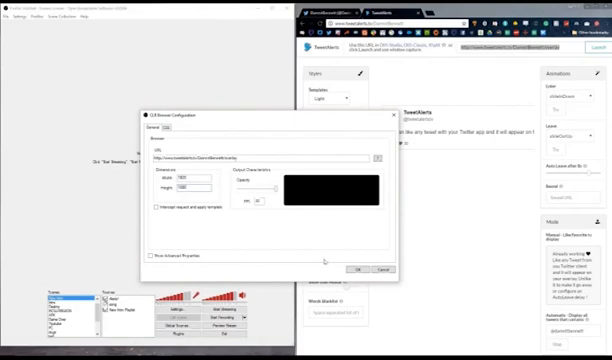
Step: Bring up the Twitter profile page and browse down its timeline of tweets
left_click(380, 270)
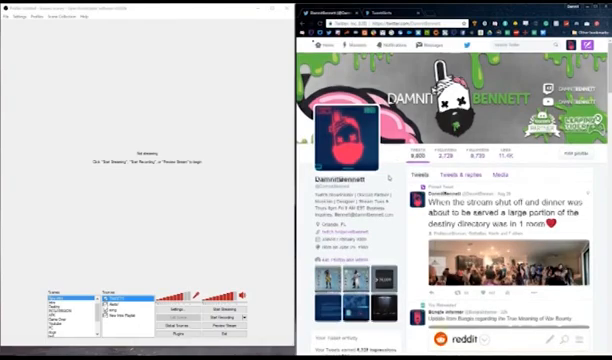
scroll("down", 3)
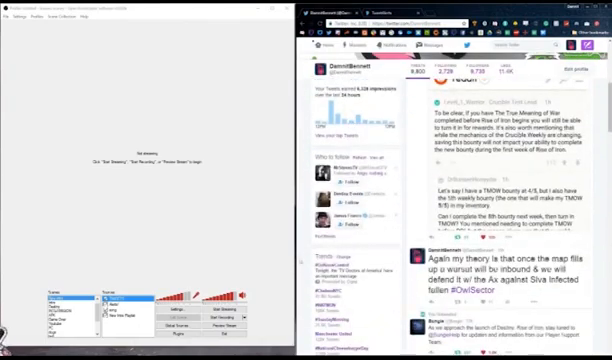